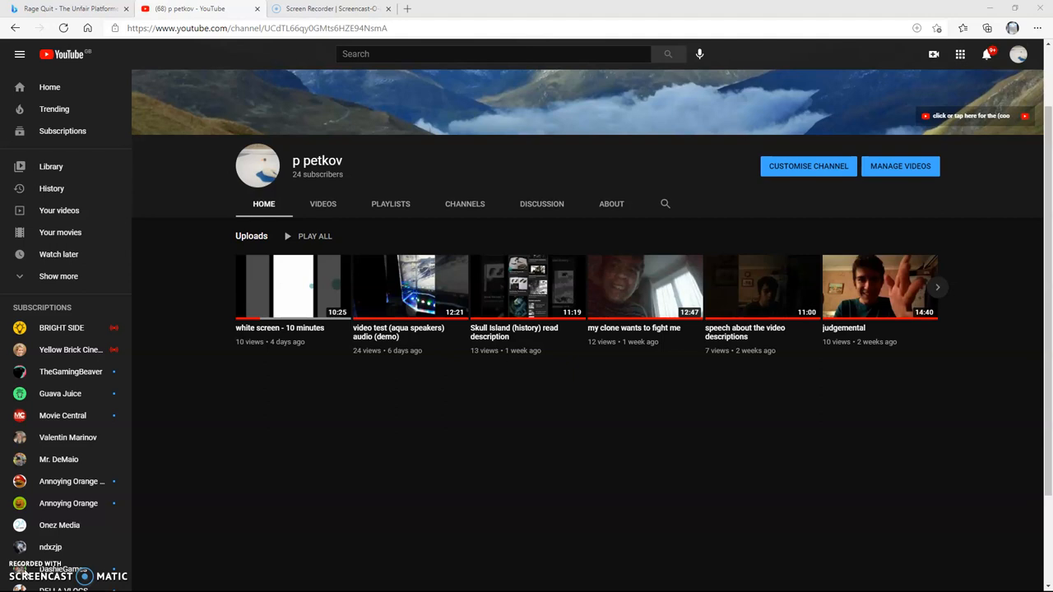
pyautogui.moveTo(310, 372)
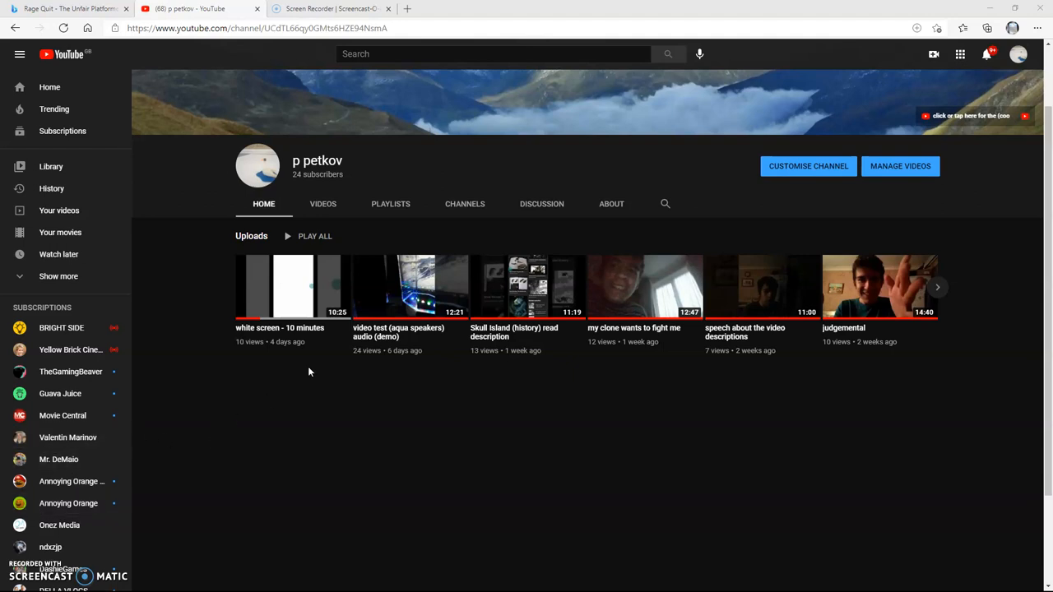
pyautogui.moveTo(322, 362)
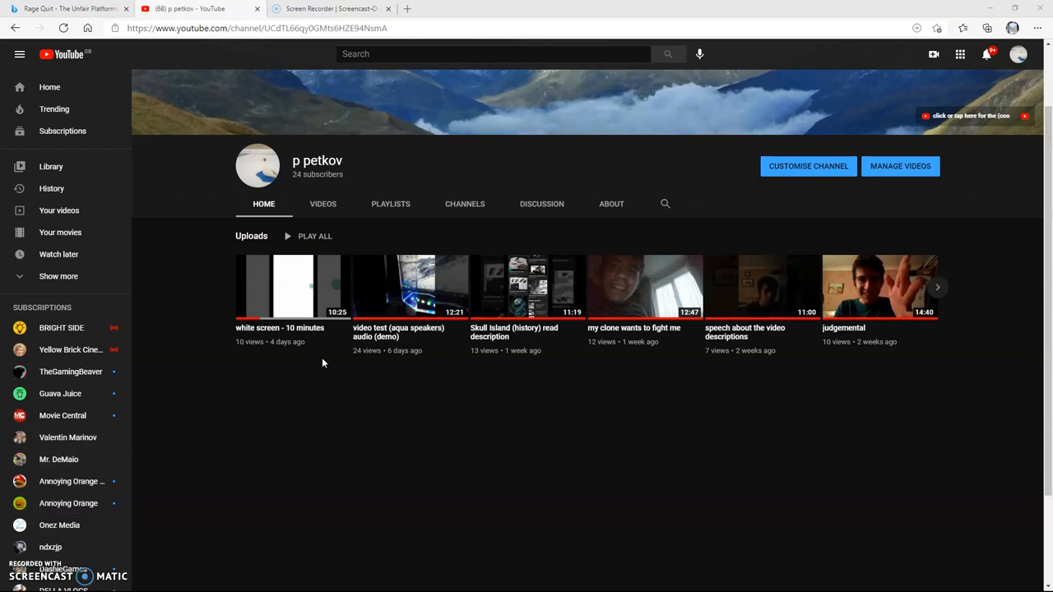
pyautogui.moveTo(1025, 8)
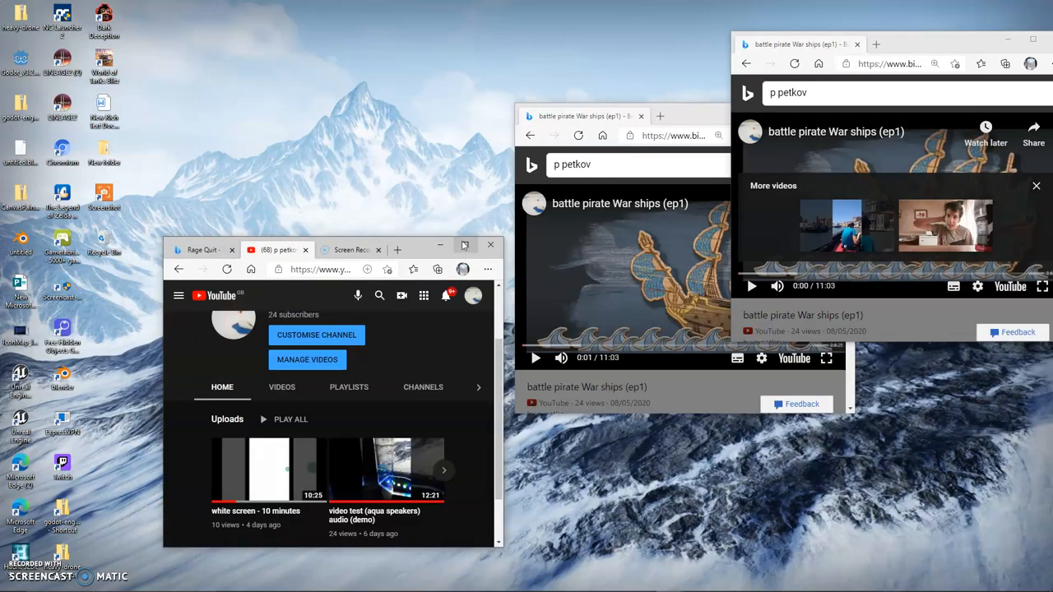
# - Dismiss the extra Bing video windows and restore the p petkov channel page to full screen
pyautogui.click(177, 285)
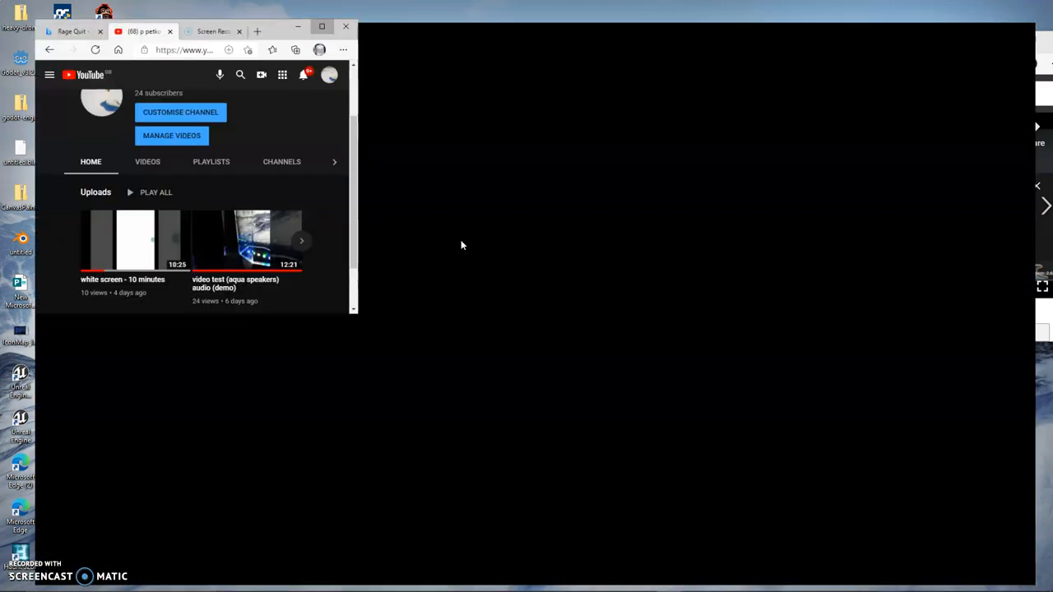
pyautogui.click(321, 27)
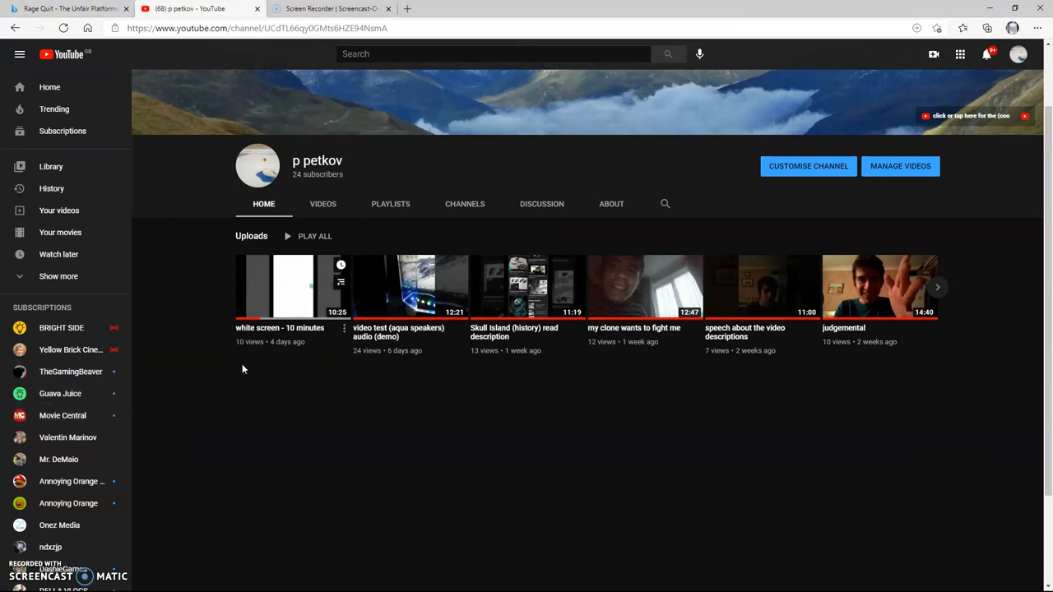
pyautogui.scroll(-3)
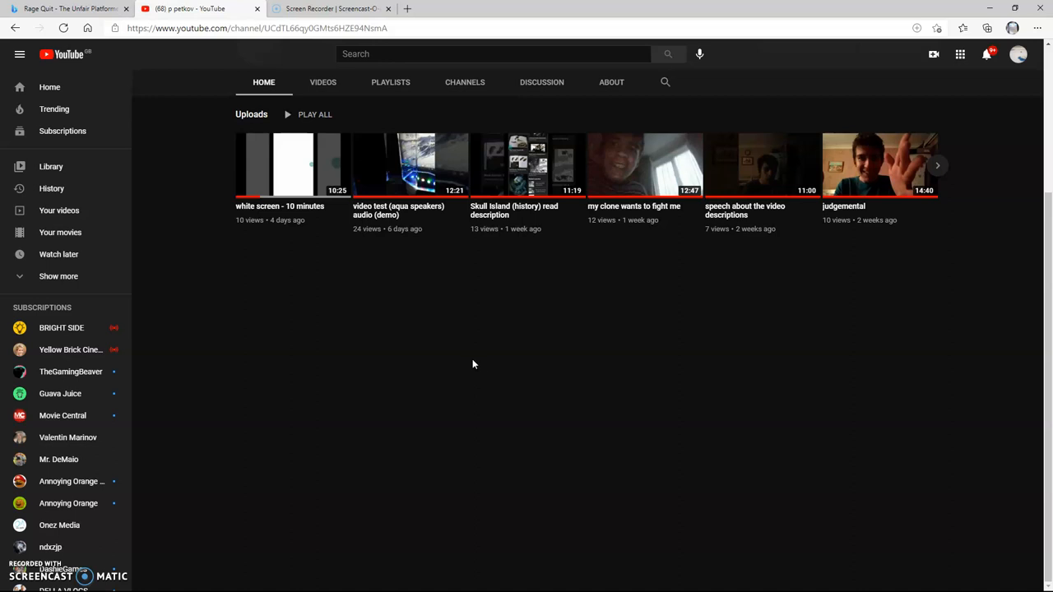
pyautogui.moveTo(425, 335)
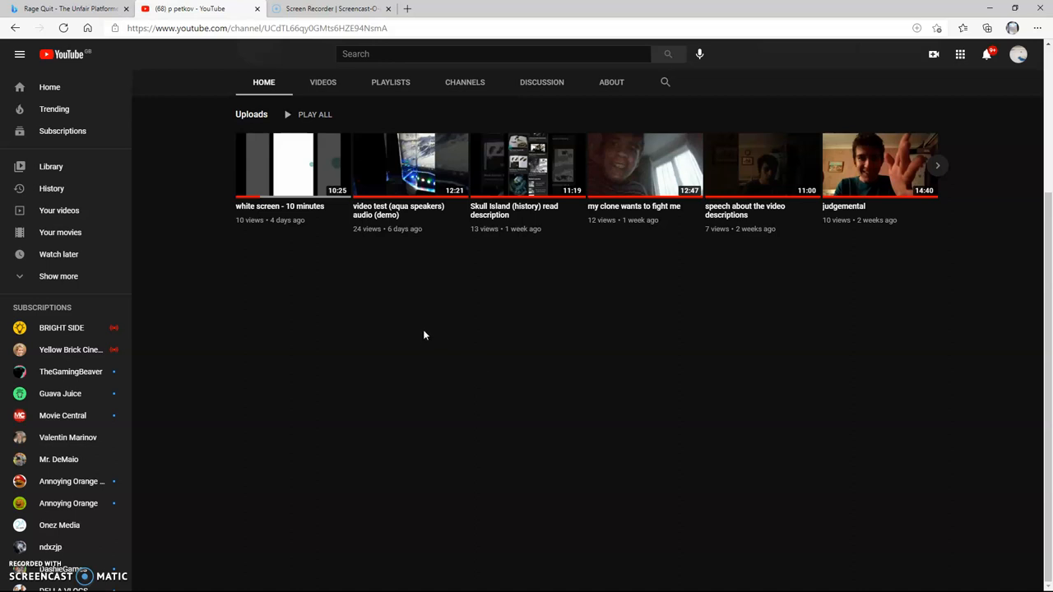
pyautogui.moveTo(424, 333)
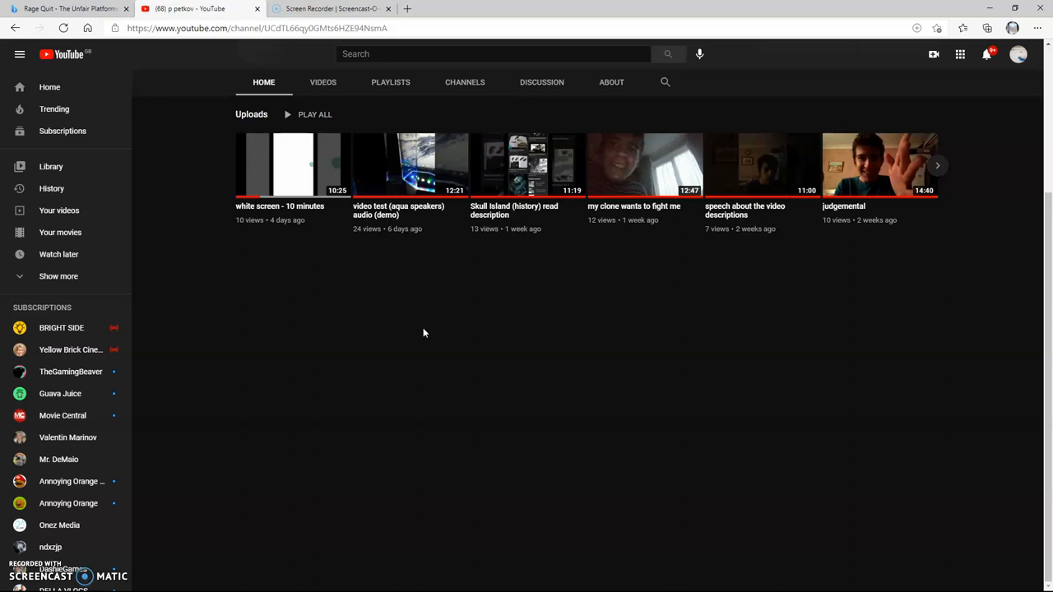
pyautogui.moveTo(418, 321)
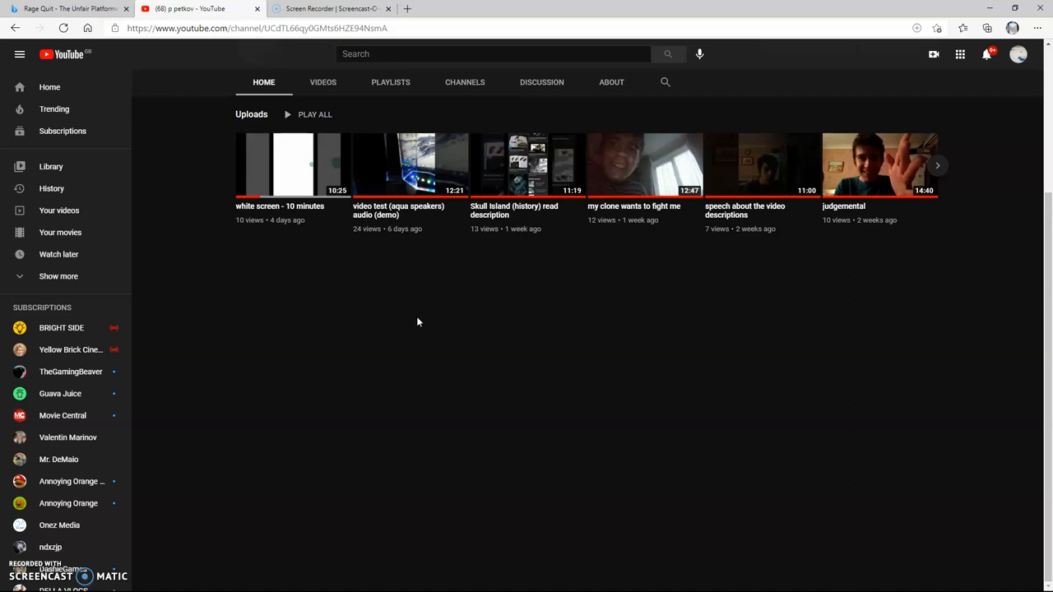
pyautogui.moveTo(418, 319)
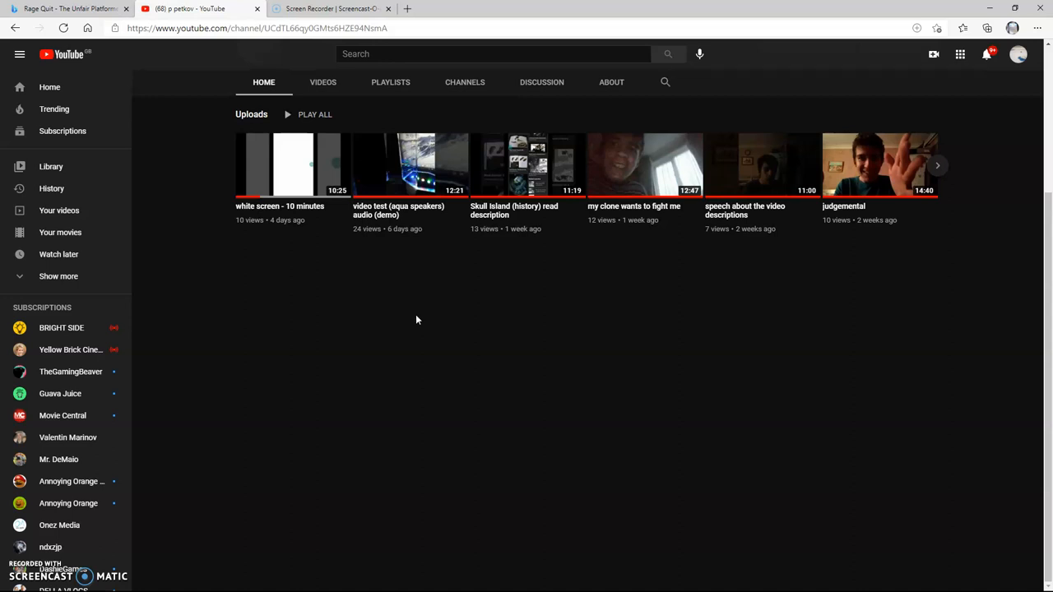
pyautogui.moveTo(342, 262)
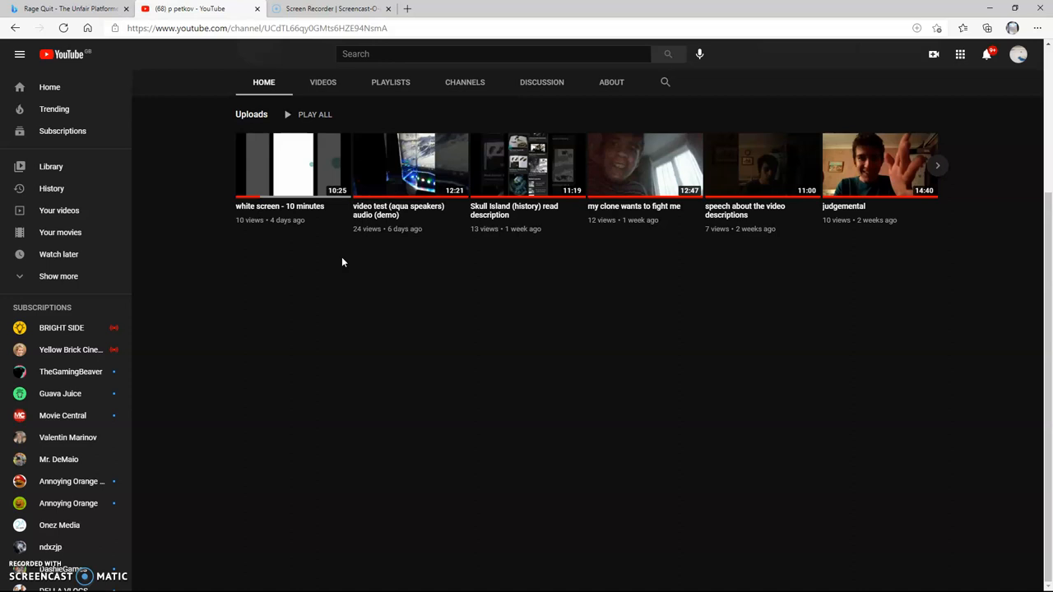
pyautogui.moveTo(279, 268)
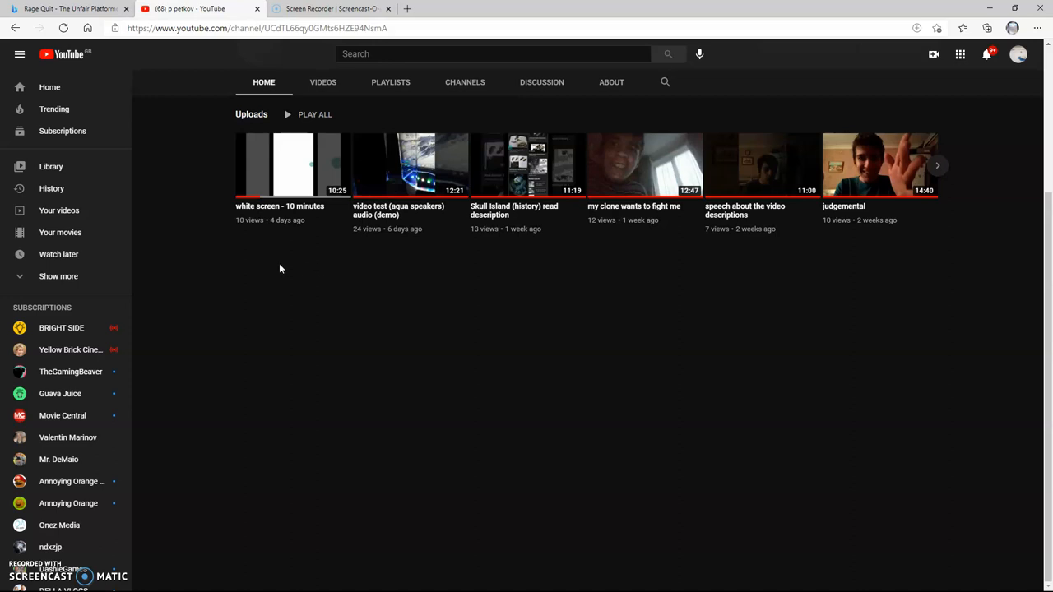
pyautogui.moveTo(277, 270)
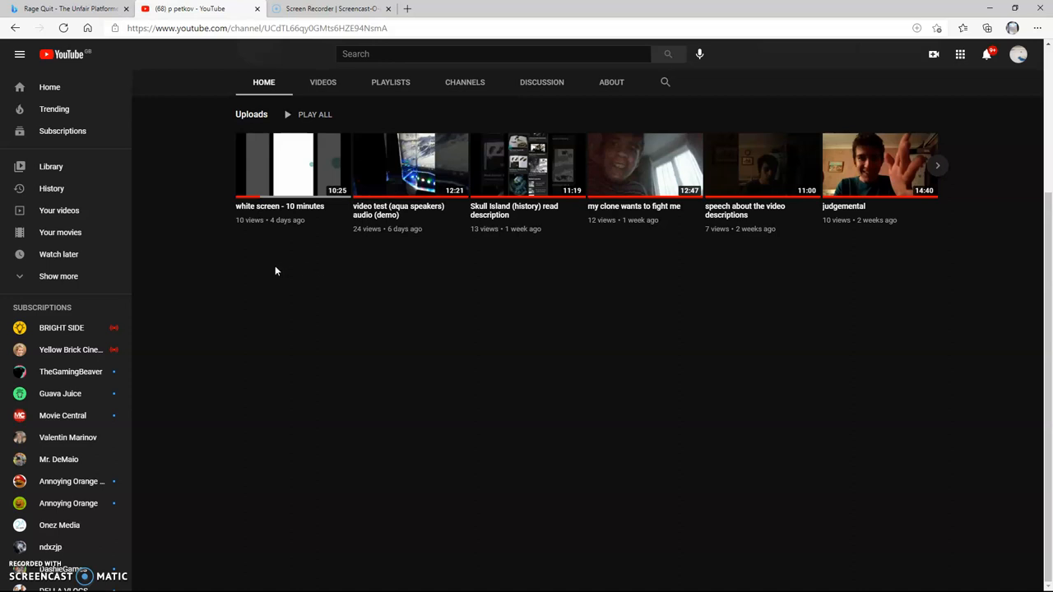
pyautogui.click(323, 82)
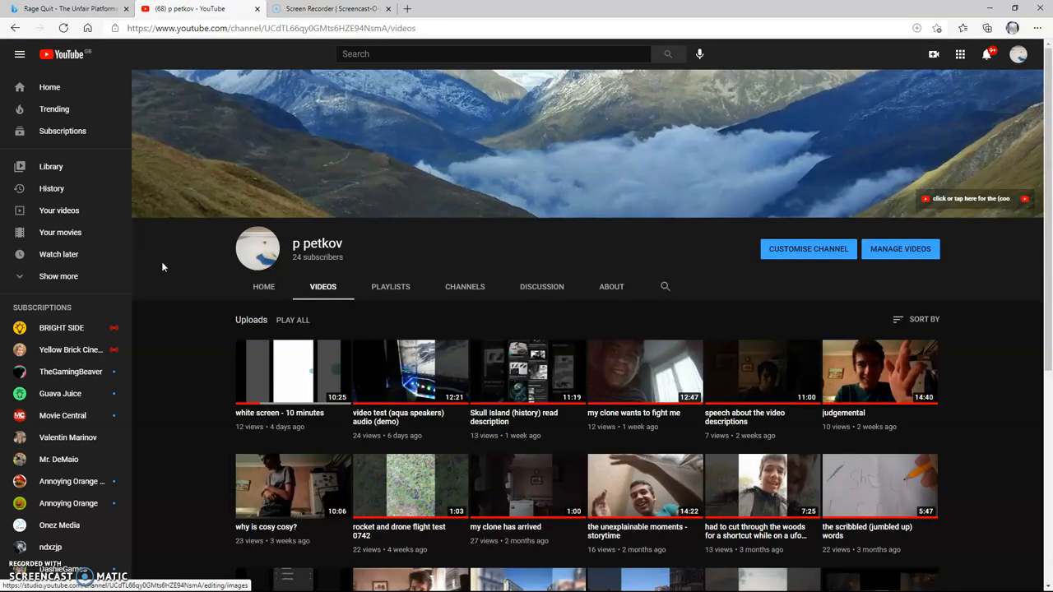
pyautogui.scroll(-3)
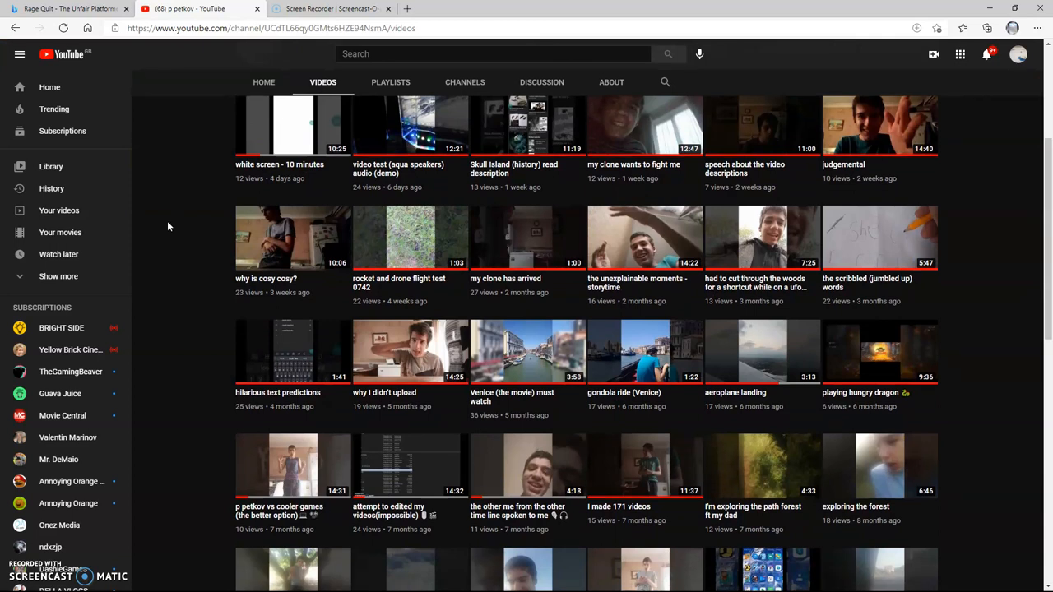
pyautogui.scroll(-3)
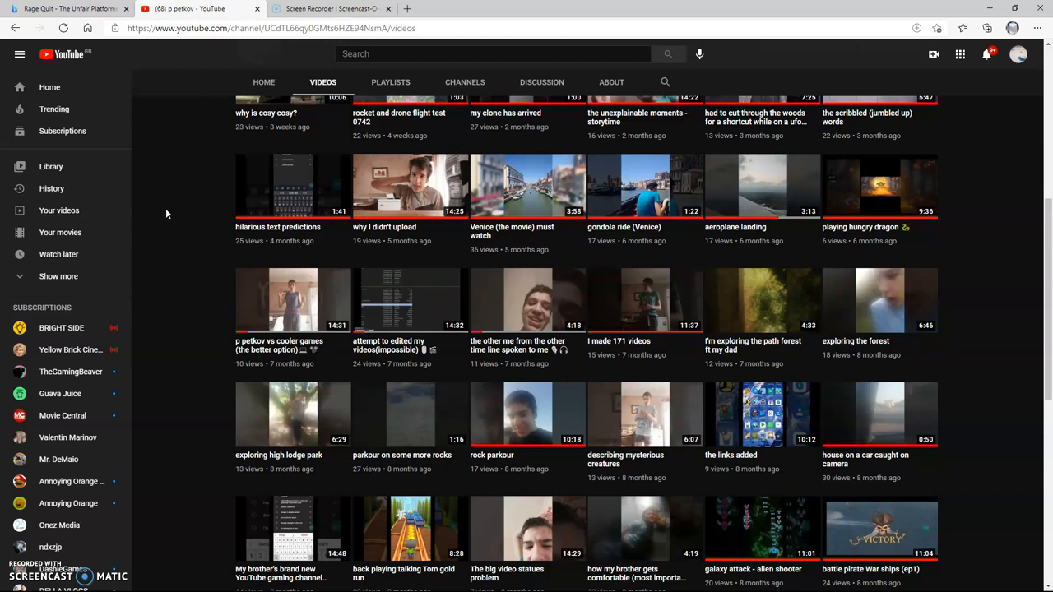
pyautogui.moveTo(161, 217)
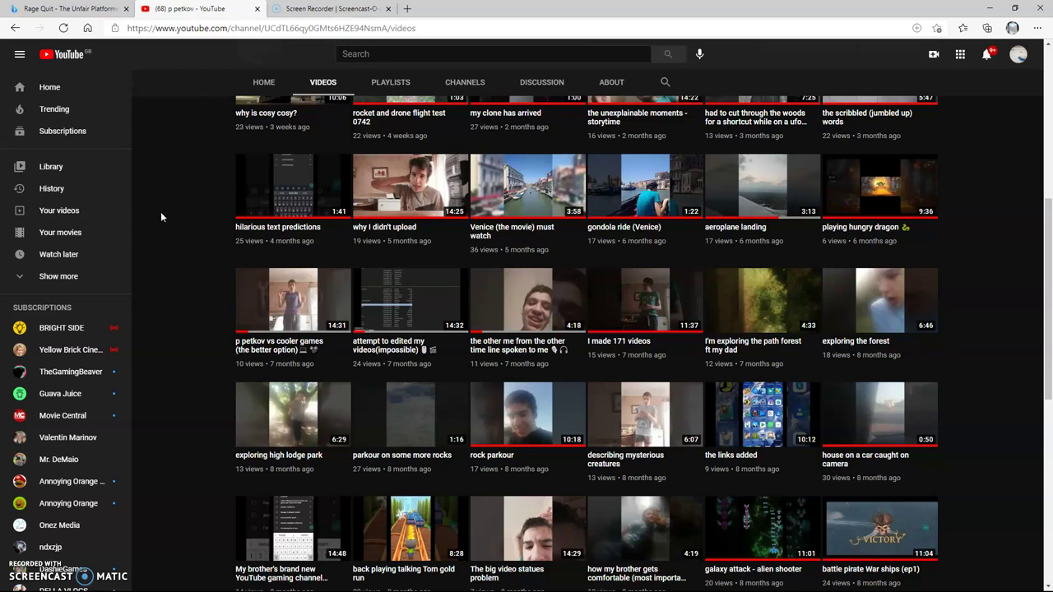
pyautogui.moveTo(152, 245)
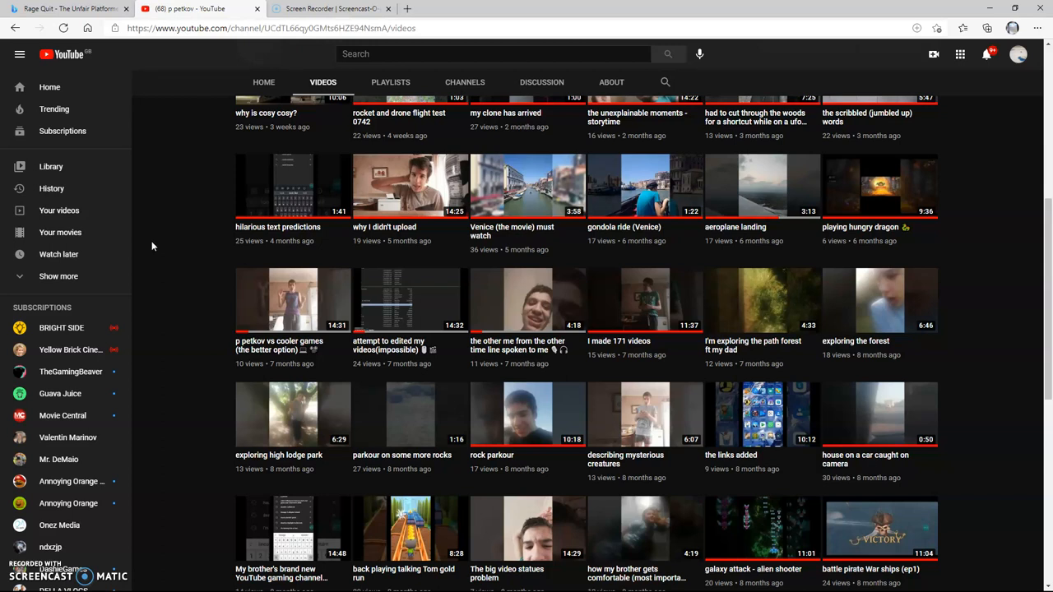
pyautogui.scroll(-3)
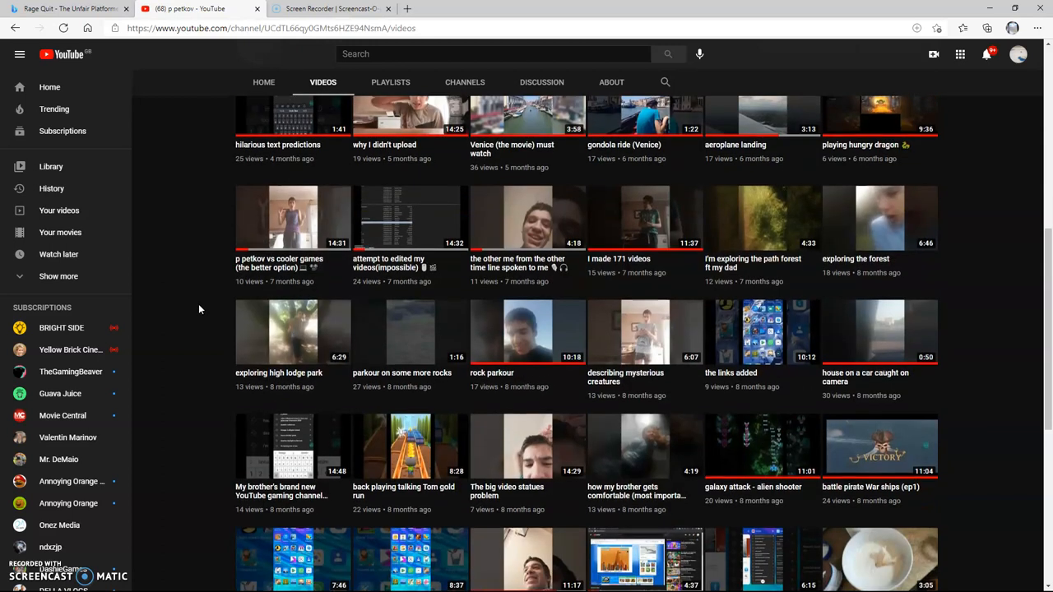
pyautogui.scroll(3)
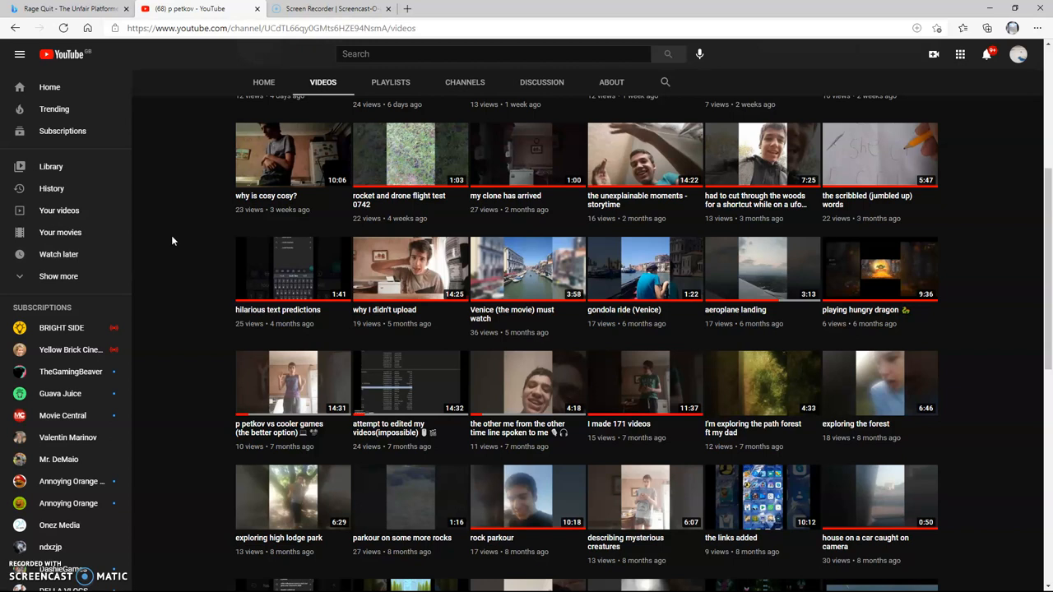
pyautogui.moveTo(638, 362)
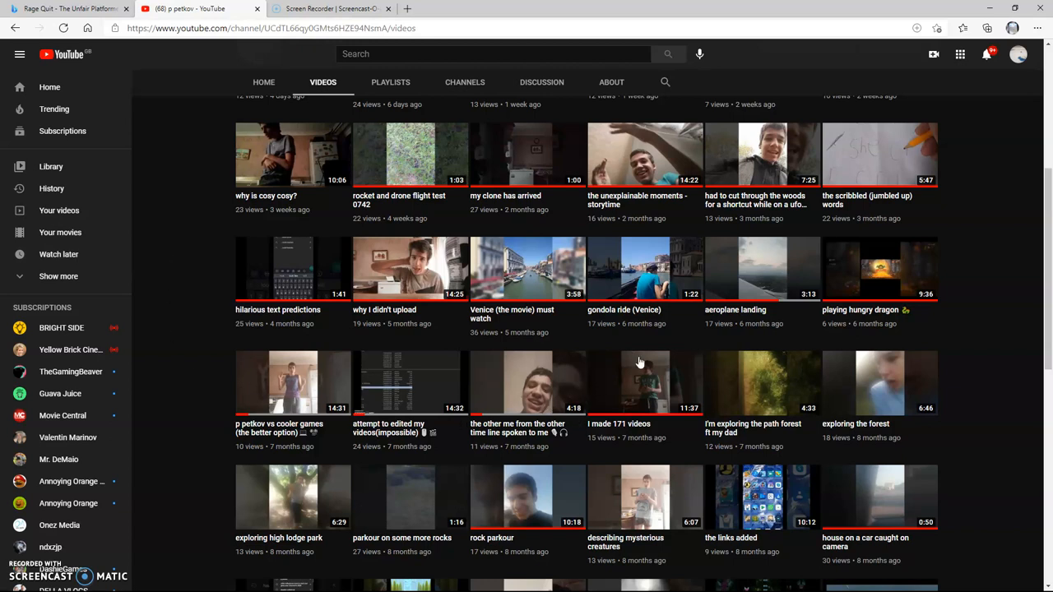
# - Start the 'I made 171 videos' upload, pausing briefly before letting it play on
pyautogui.click(638, 382)
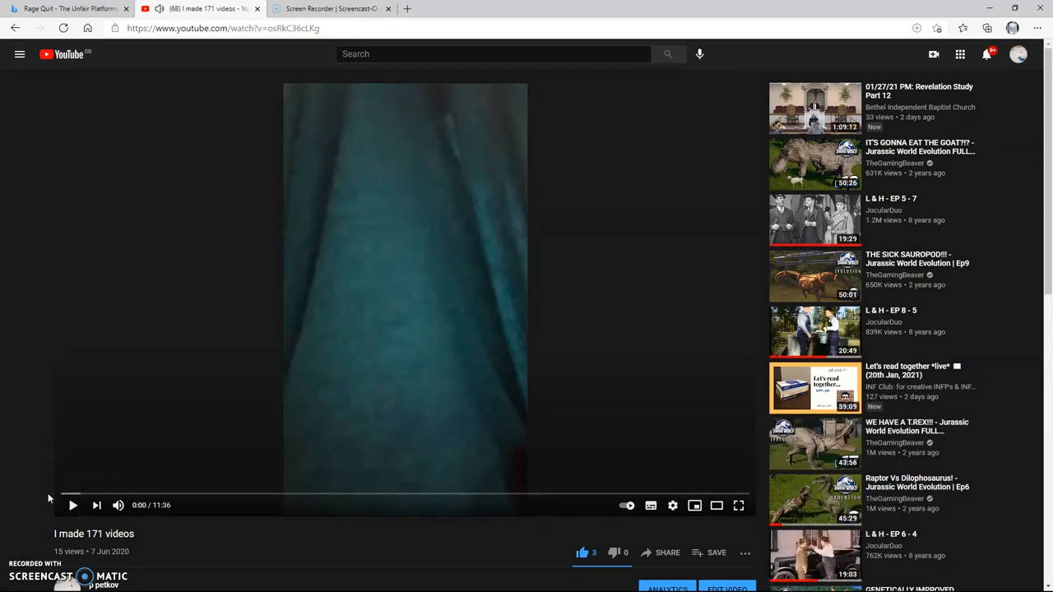
pyautogui.click(73, 505)
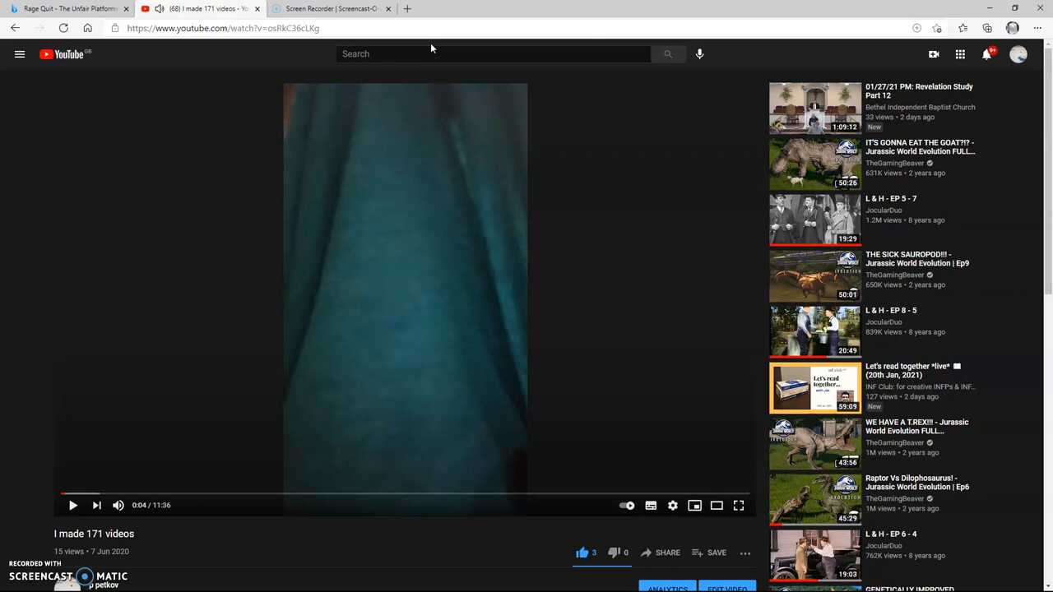
pyautogui.moveTo(664, 175)
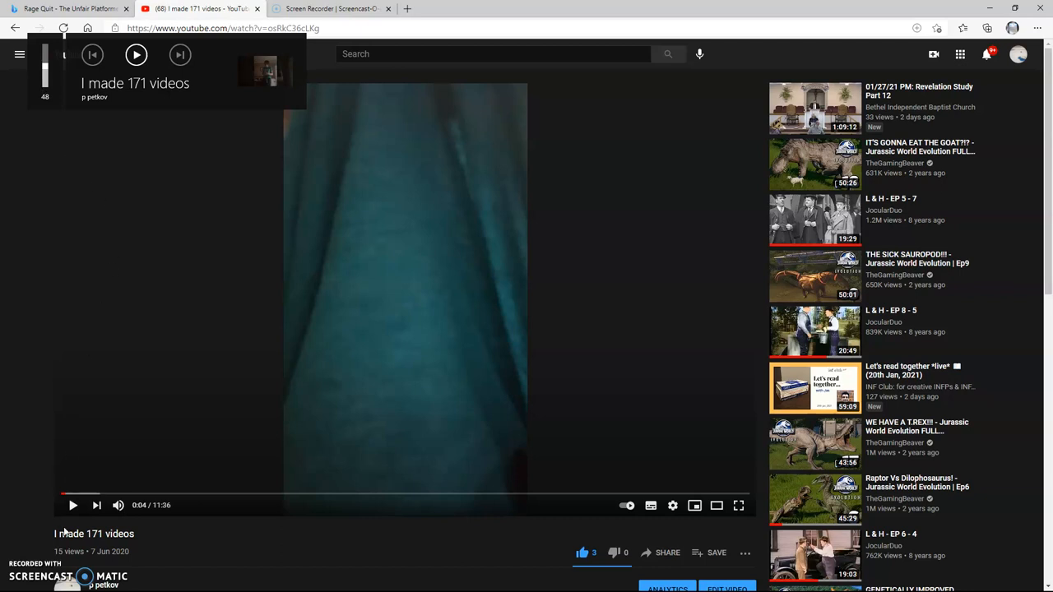
pyautogui.click(72, 505)
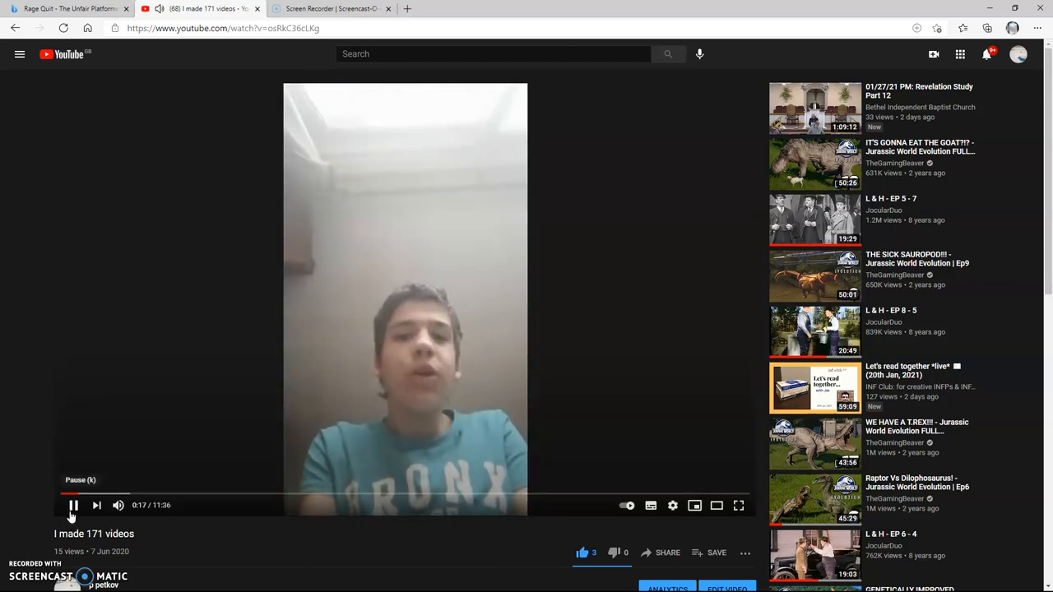
# - Hold the video at 0:19, then let it run on to about 25 seconds
pyautogui.click(70, 507)
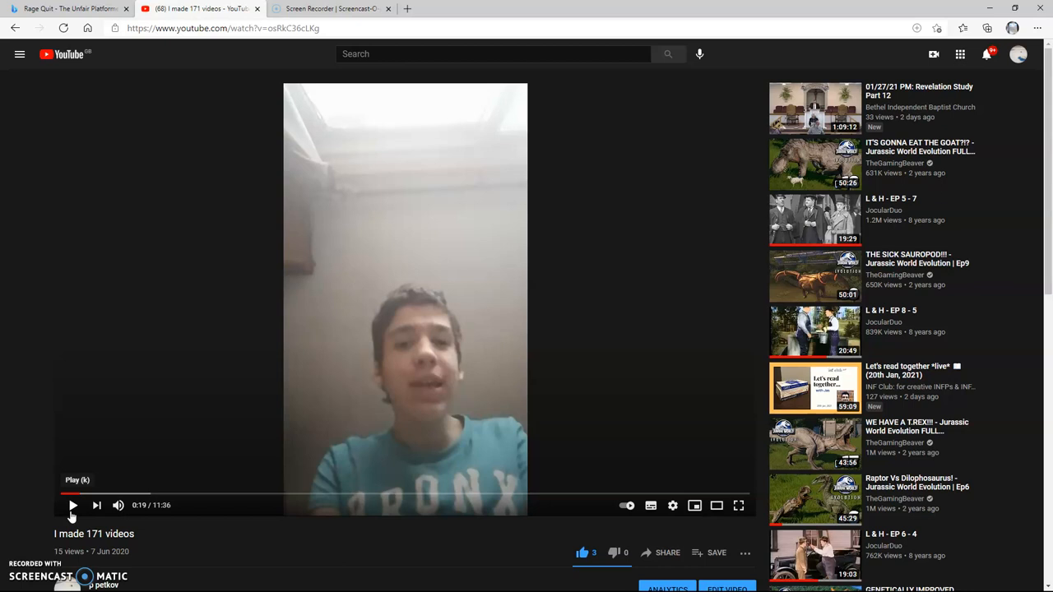
pyautogui.moveTo(72, 506)
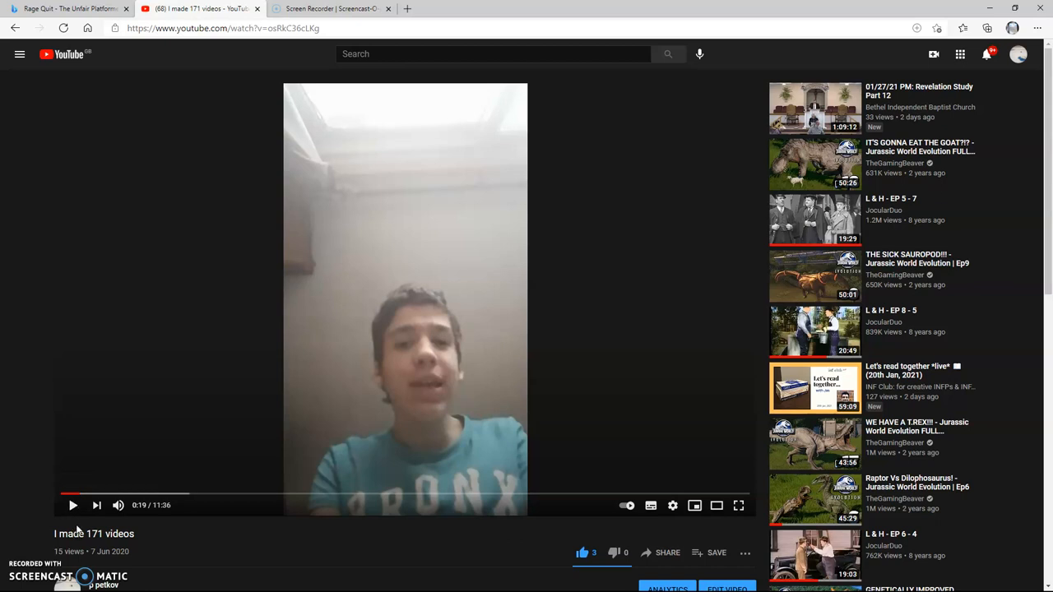
pyautogui.moveTo(73, 507)
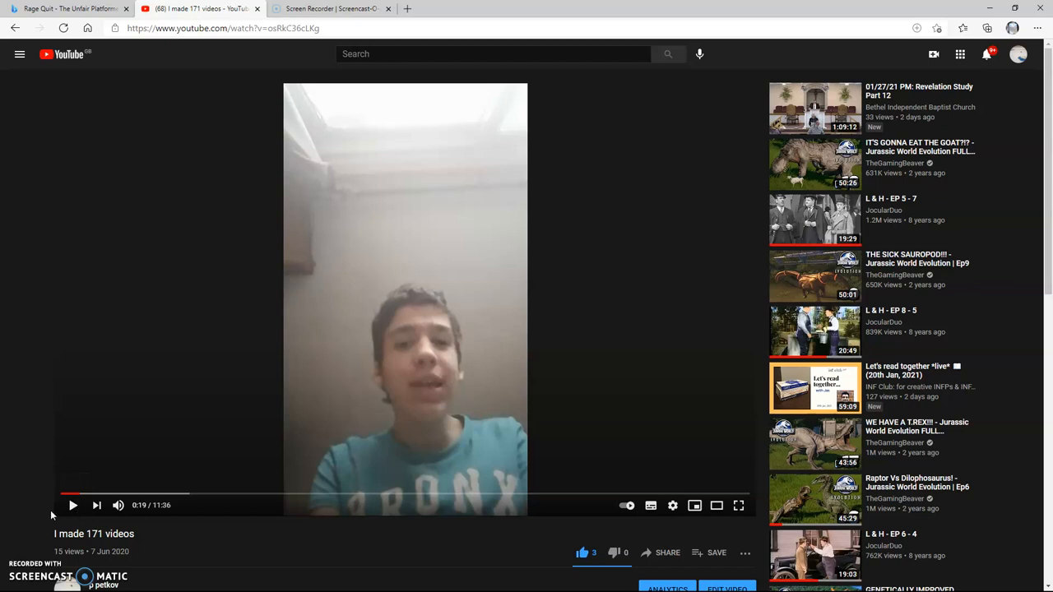
pyautogui.moveTo(72, 506)
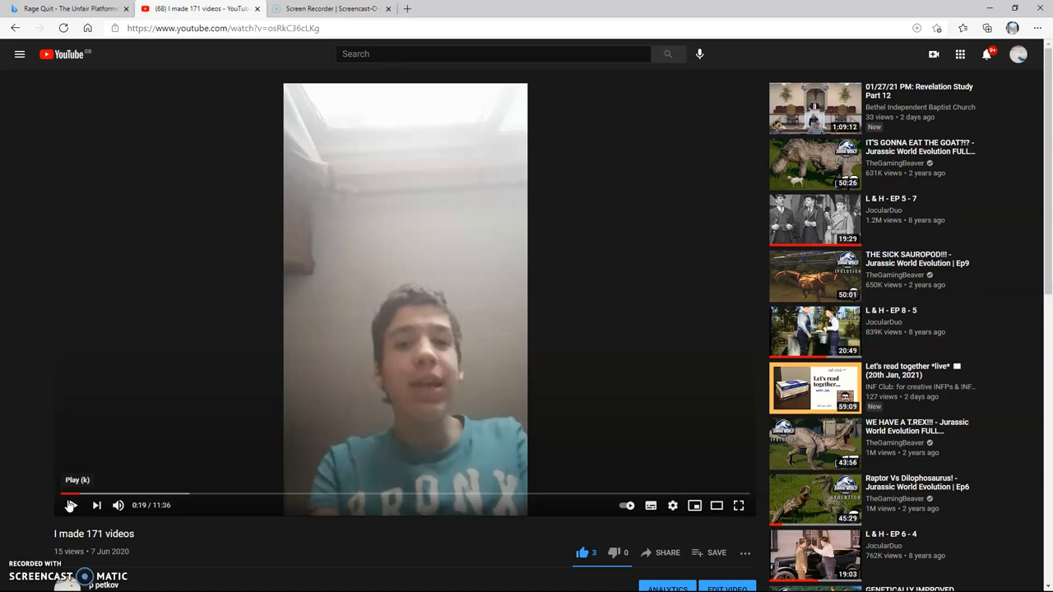
pyautogui.click(71, 506)
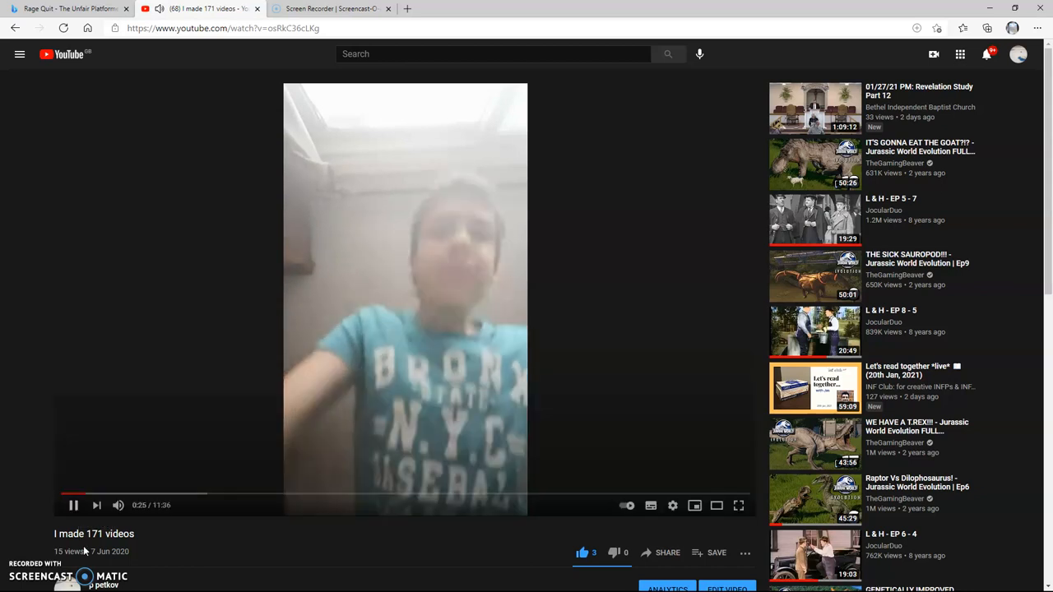
# - Let the video play to about 0:54 while scrolling down the watch page, leaving it paused there
pyautogui.scroll(-3)
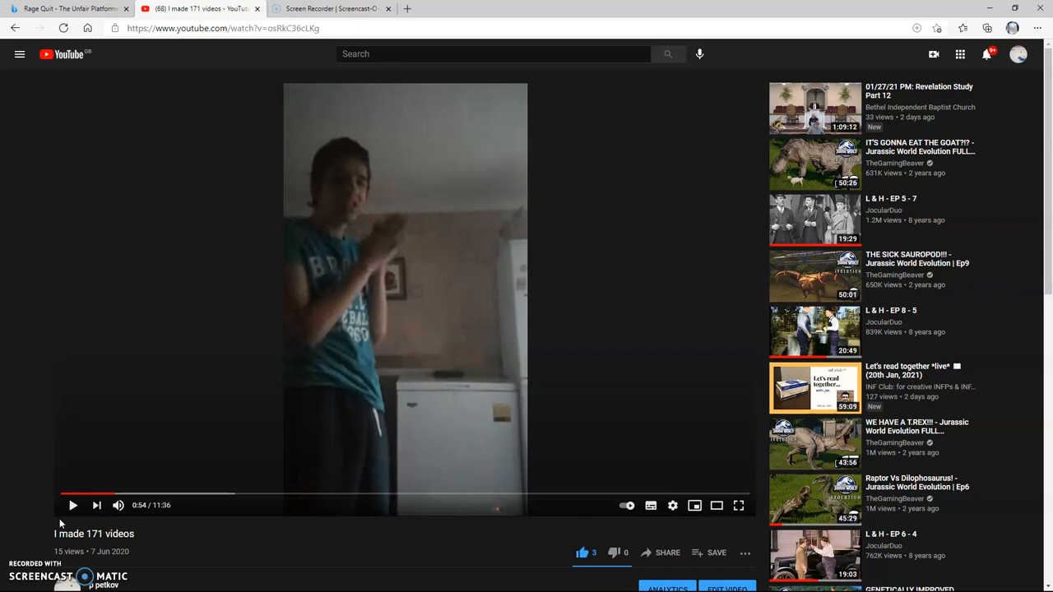
pyautogui.moveTo(66, 509)
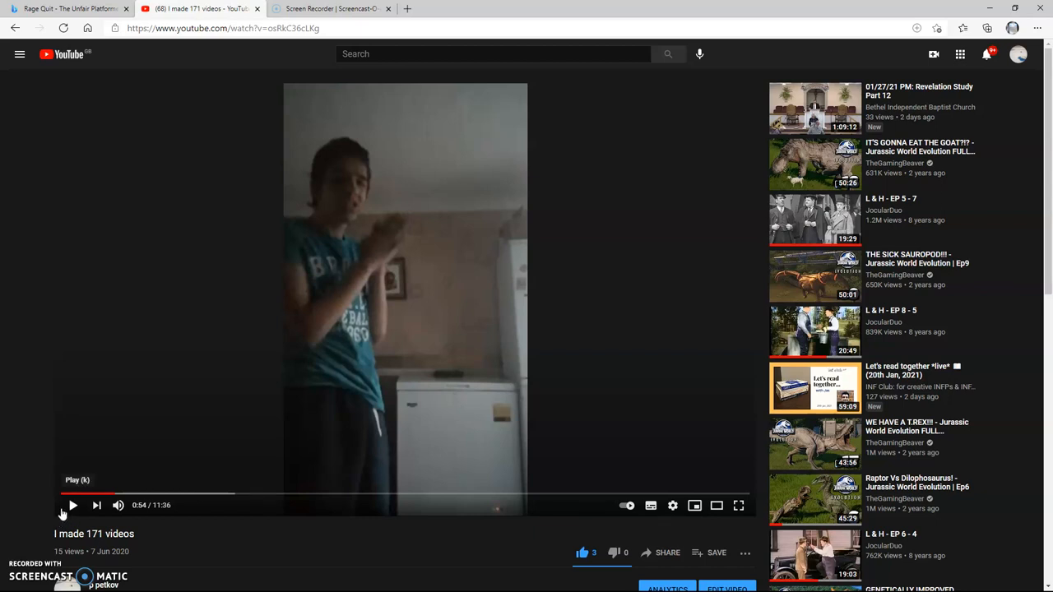